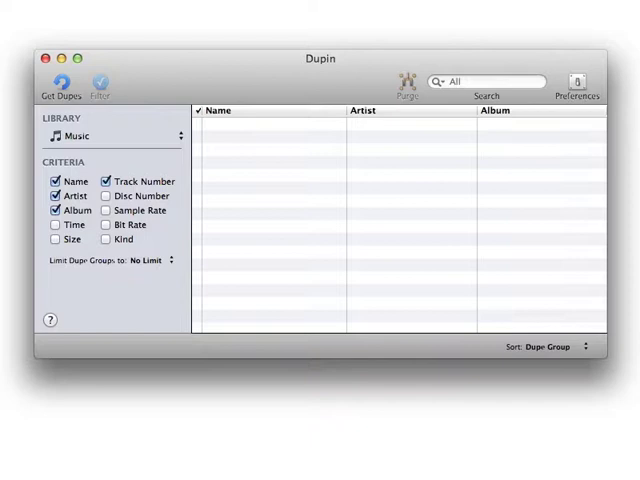
Keep Music selected as the library source to scan for duplicates
left_click(112, 136)
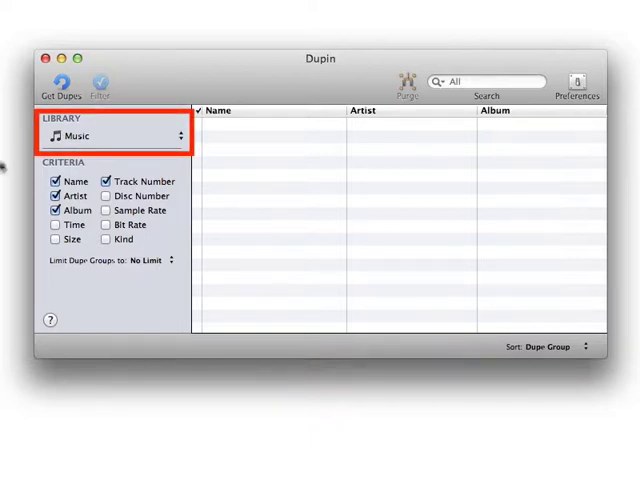
left_click(112, 136)
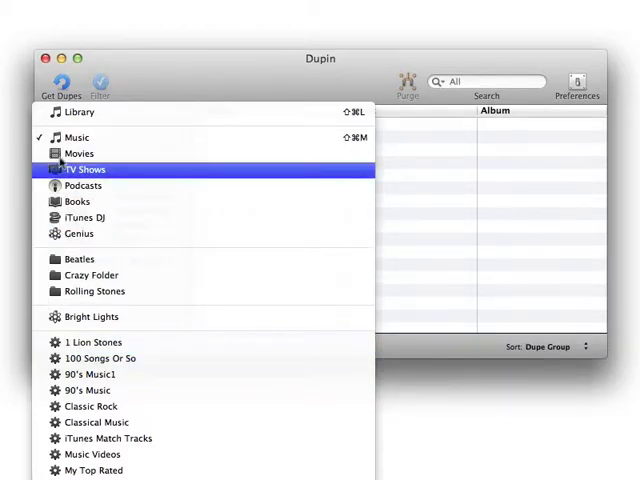
left_click(76, 136)
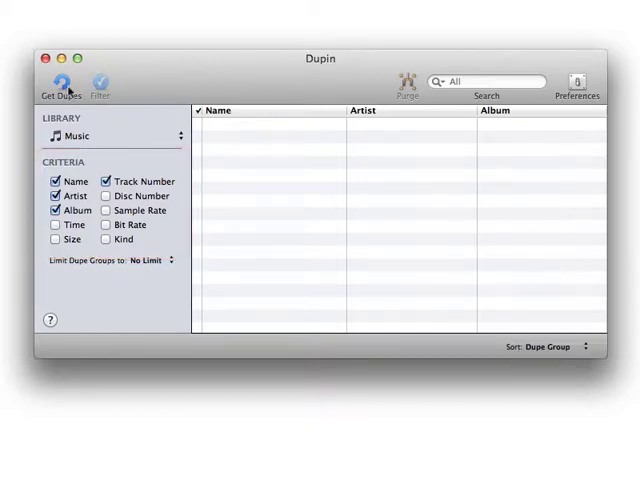
Run Get Dupes to list 556 items in 284 duplicate groups
left_click(62, 82)
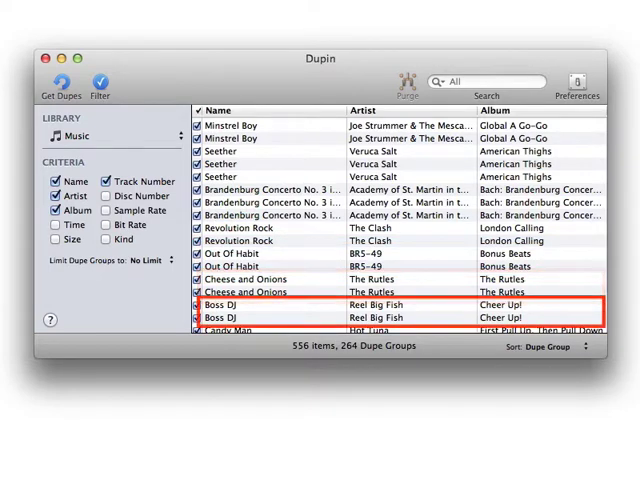
left_click(200, 110)
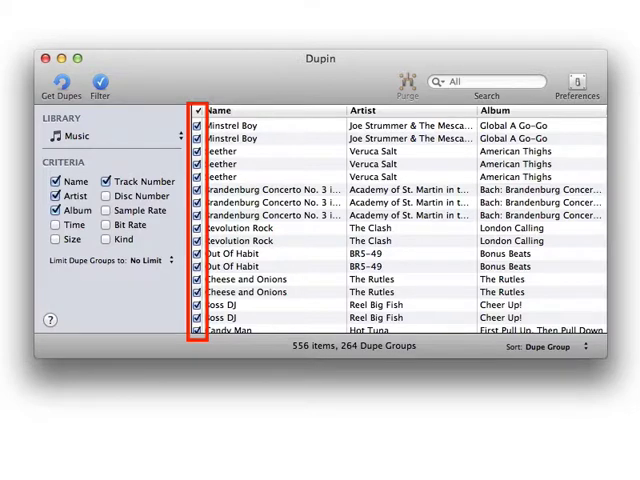
left_click(200, 110)
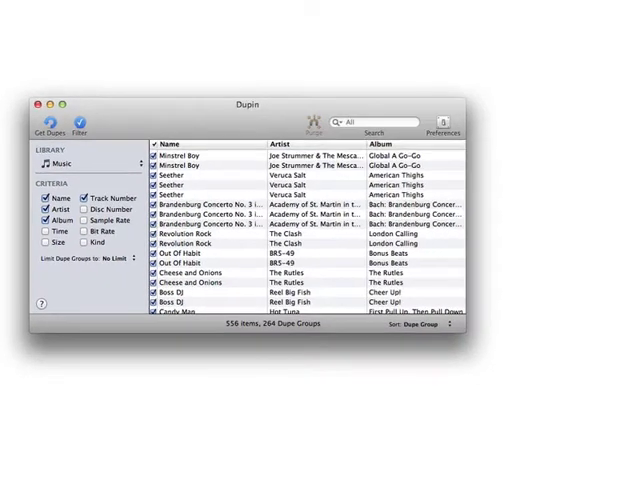
Apply an Oldest Date Added keeper filter, leaving one track unchecked per group
left_click(80, 124)
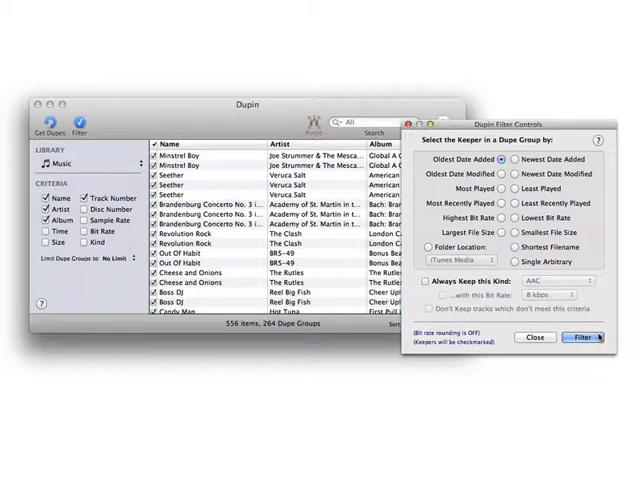
left_click(584, 336)
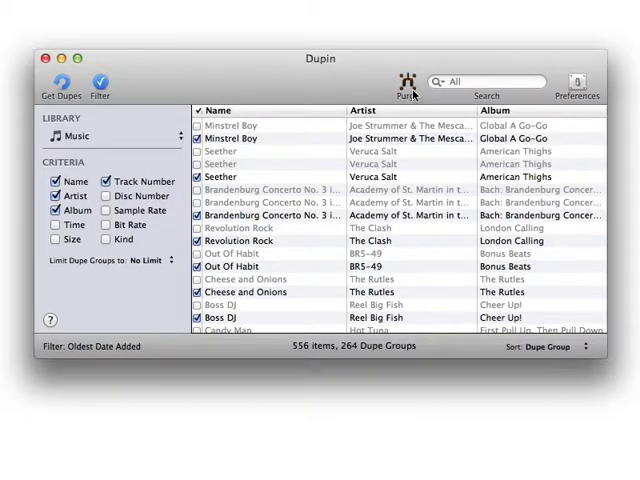
Purge the checked non-keeper tracks, moving them to the trash
left_click(408, 84)
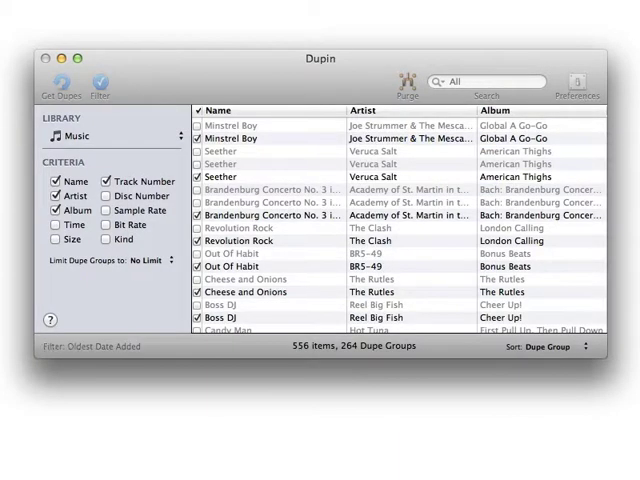
left_click(406, 84)
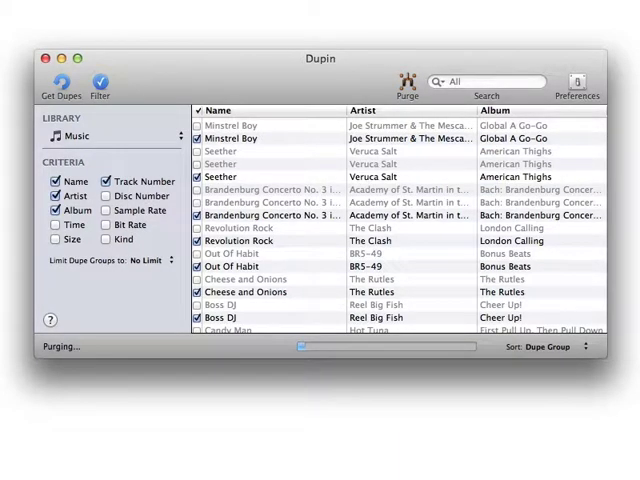